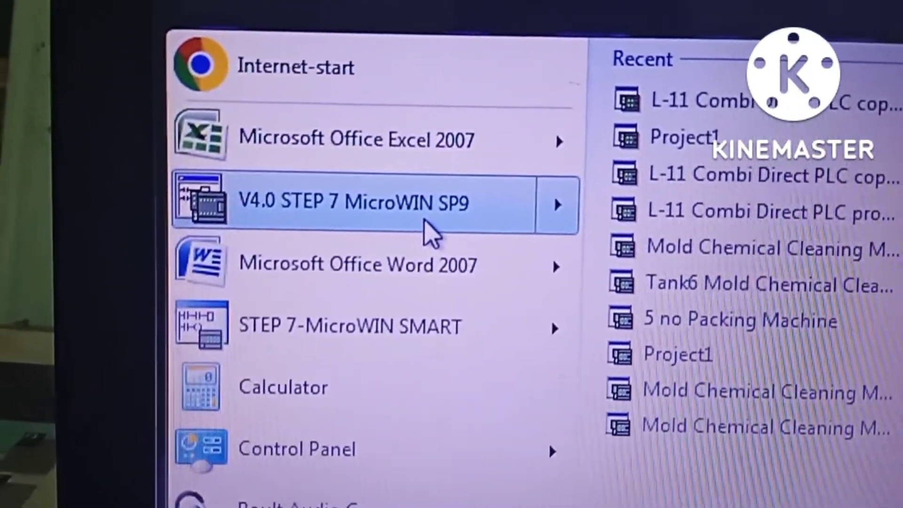
Step: Launch STEP 7-MicroWIN V4.0 SP9 from the Start menu
click(351, 202)
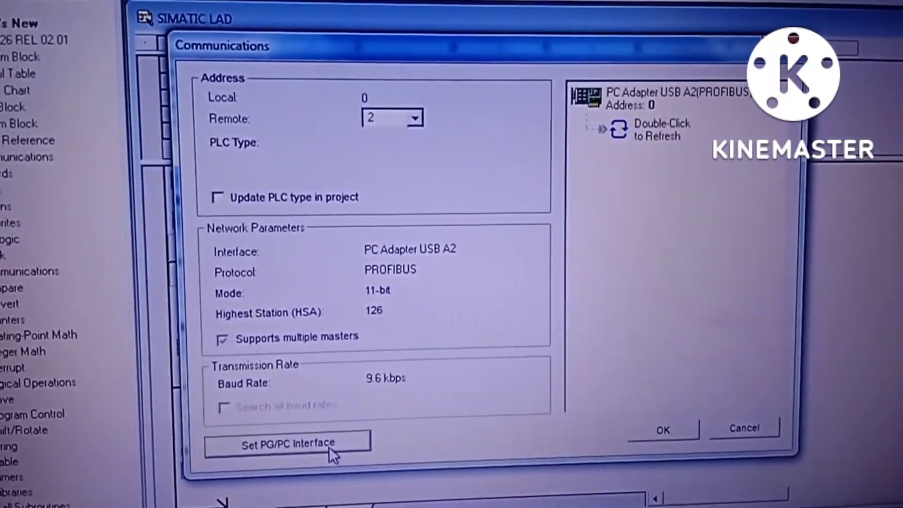
click(288, 442)
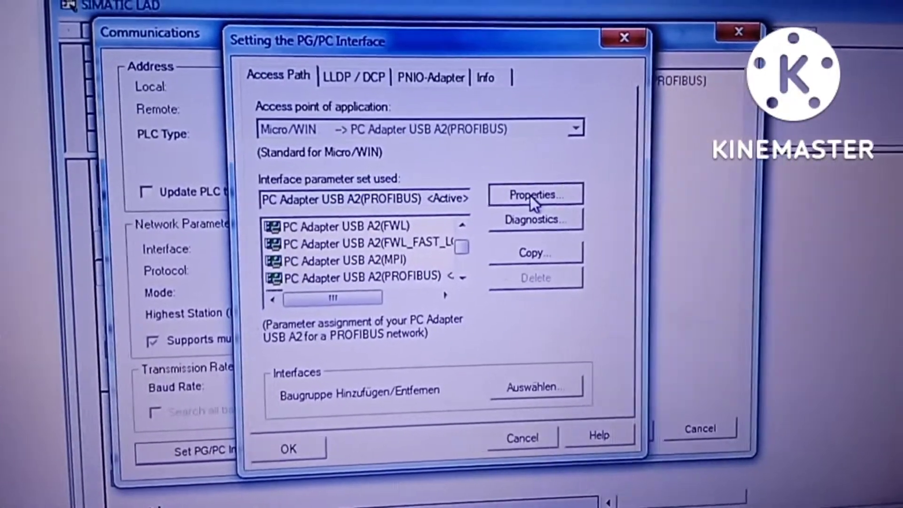
click(533, 196)
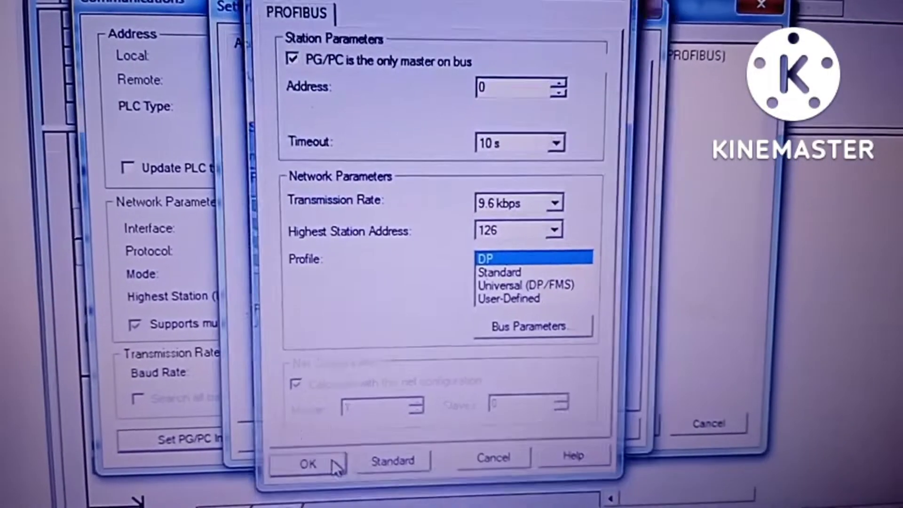
click(306, 463)
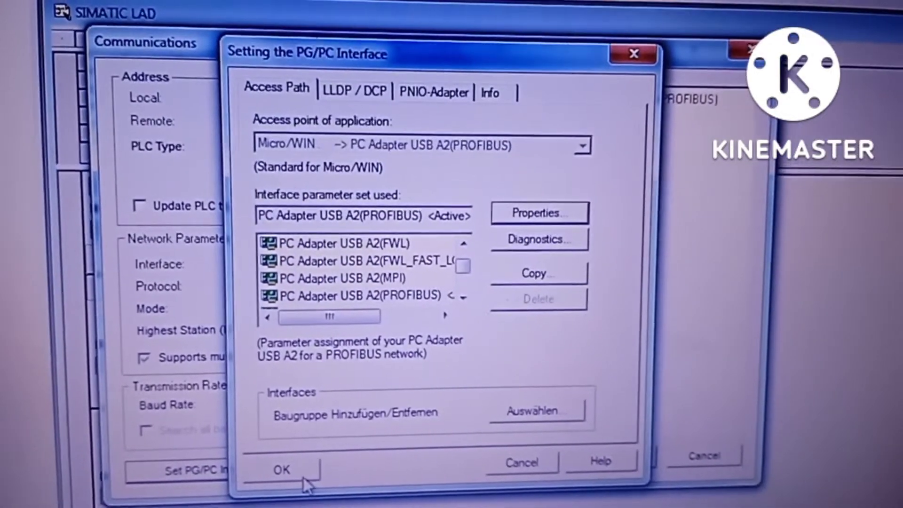
click(282, 470)
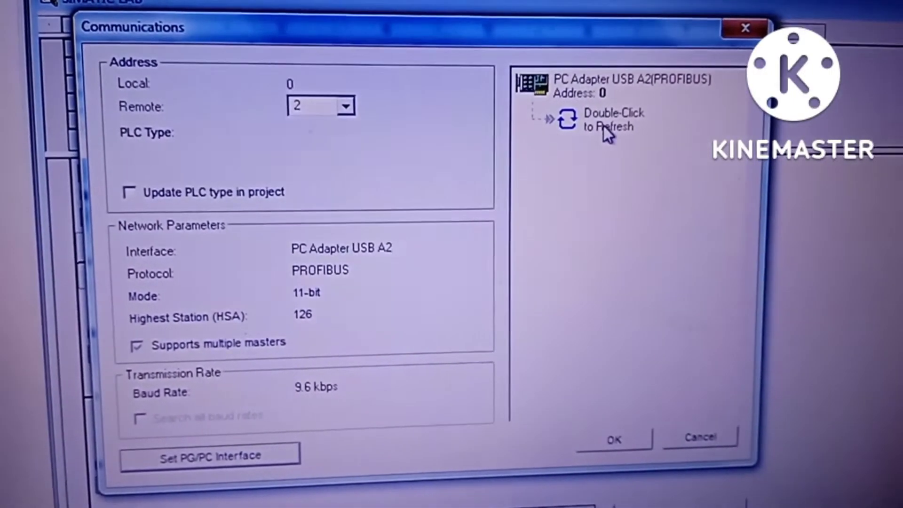
Step: Refresh the Communications search for PLCs connected over the PC Adapter USB link
double_click(570, 118)
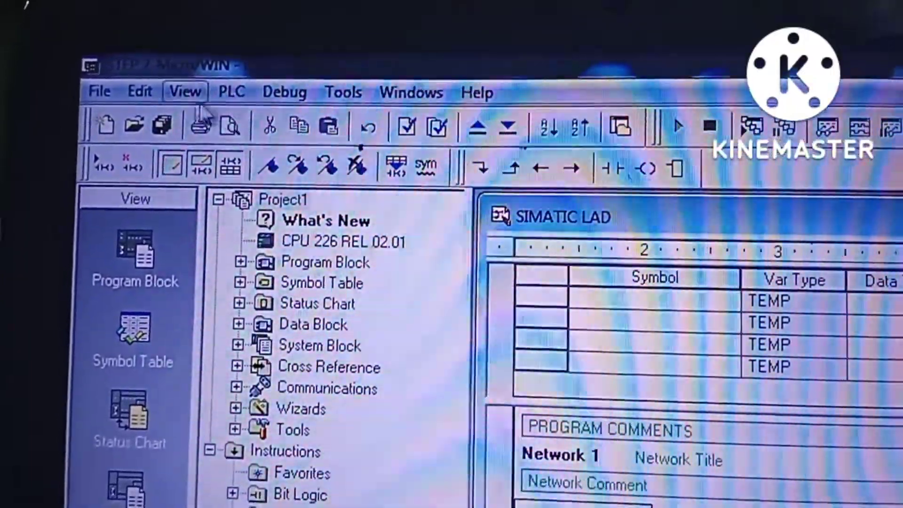
Step: Open the existing T1_PETCOKE project from the Desktop via File > Open
click(99, 91)
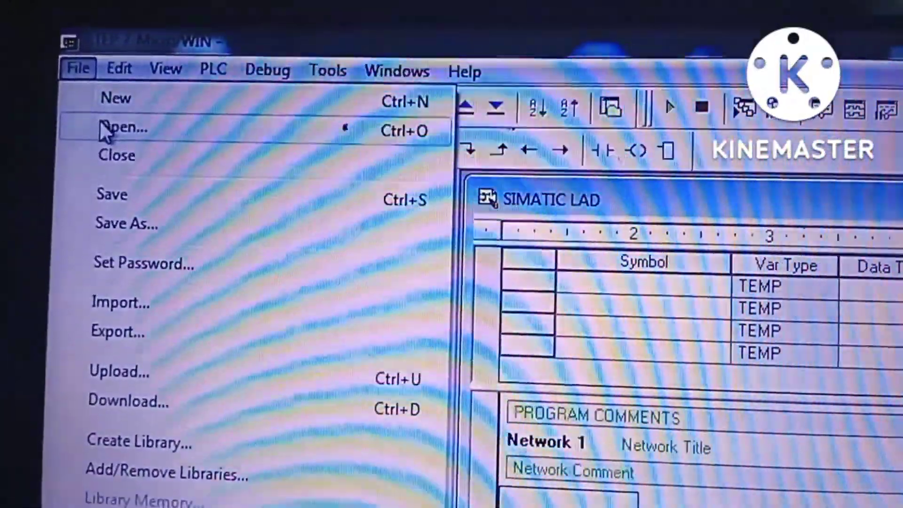
click(123, 127)
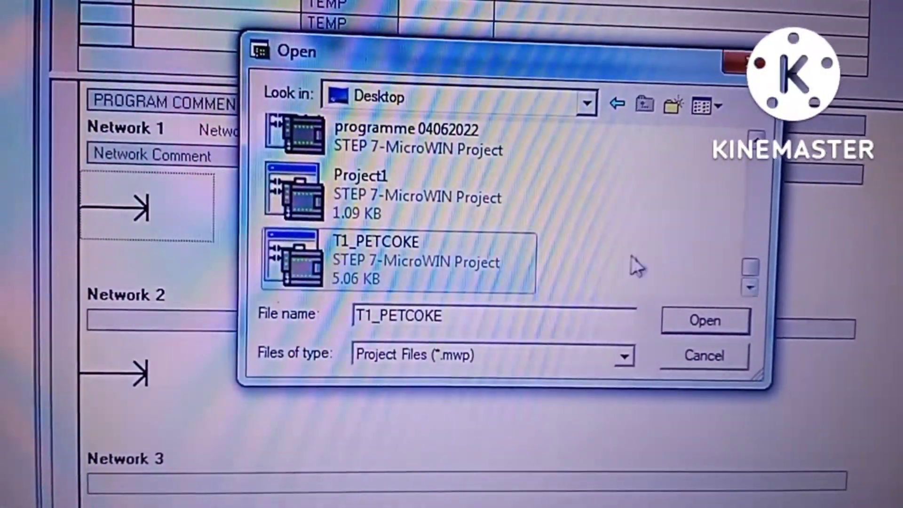
click(704, 321)
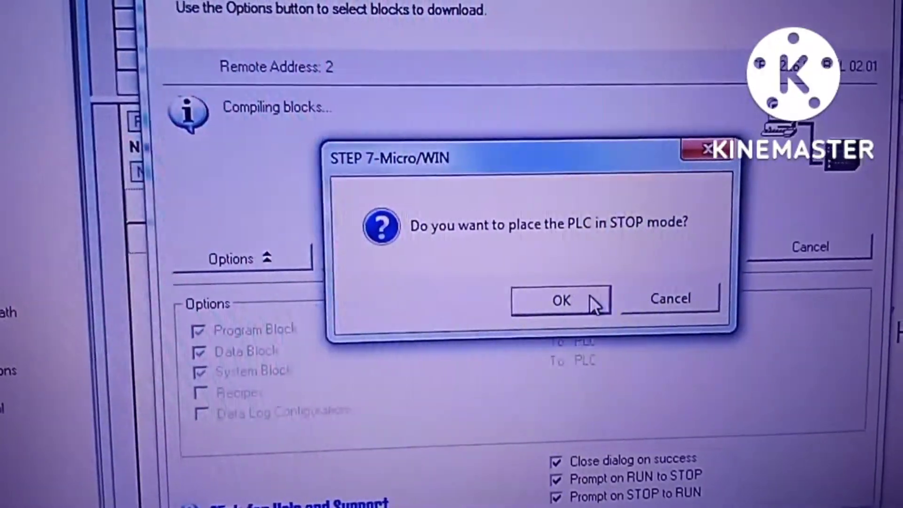
Step: Confirm stopping the PLC for the download, then return it to RUN mode afterwards
click(561, 301)
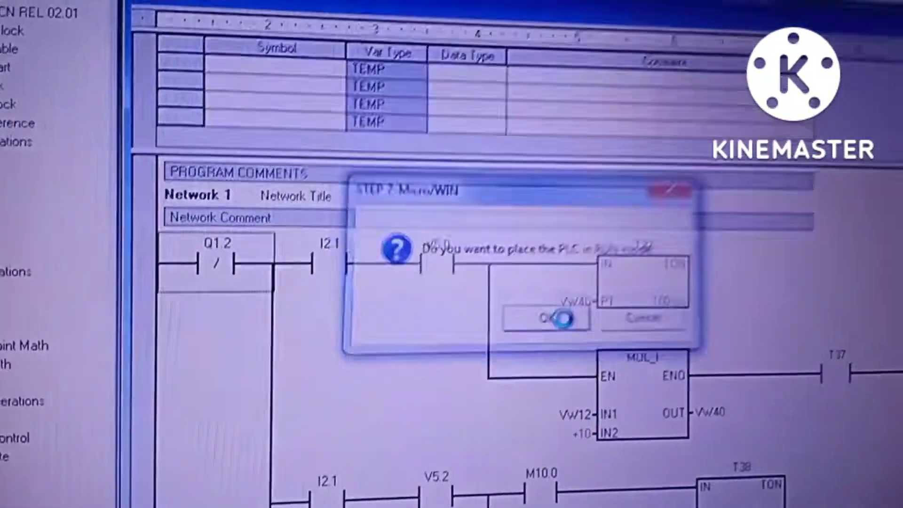
click(548, 327)
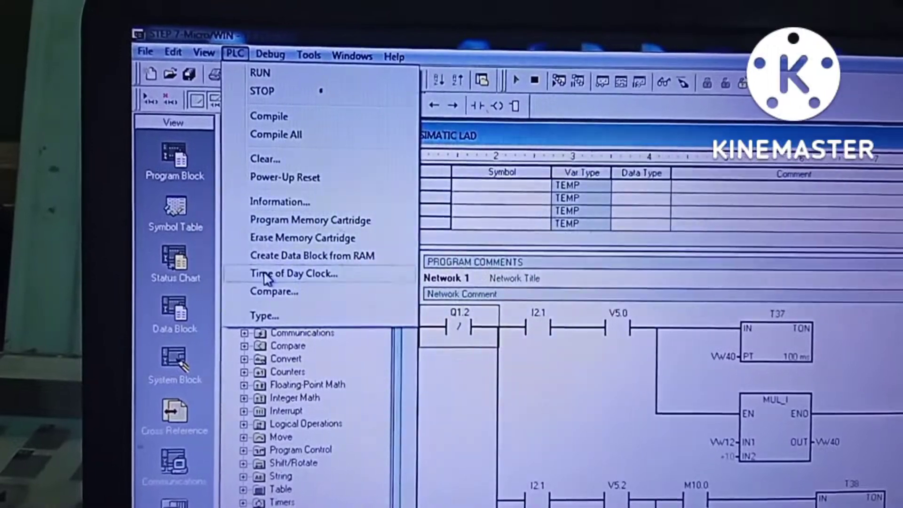
Step: Read the computer's date and time into the PLC Time of Day Clock dialog
click(294, 274)
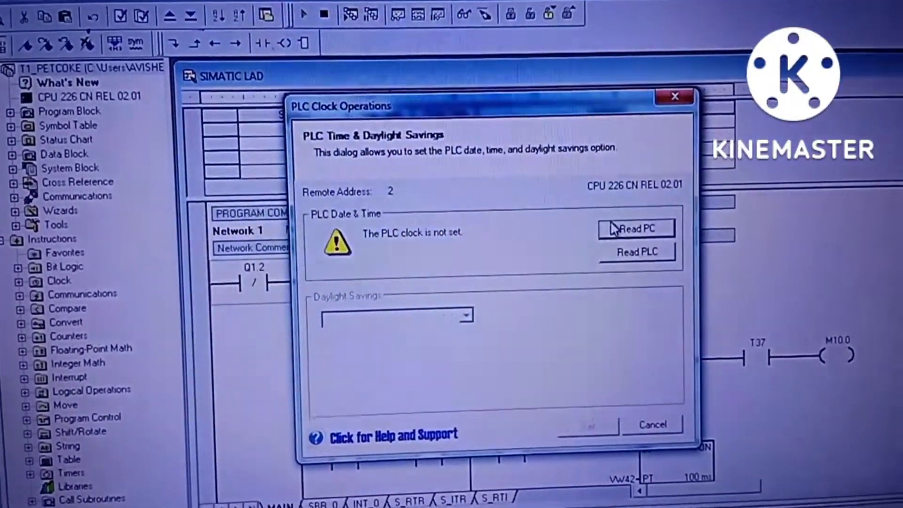
click(637, 228)
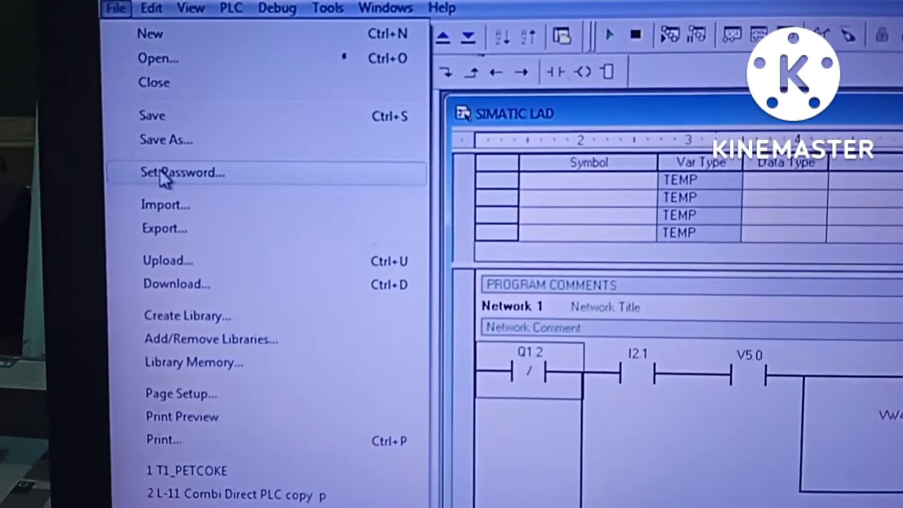
Step: Enable 'Password-protect this project' in the Set Project Password dialog
click(181, 173)
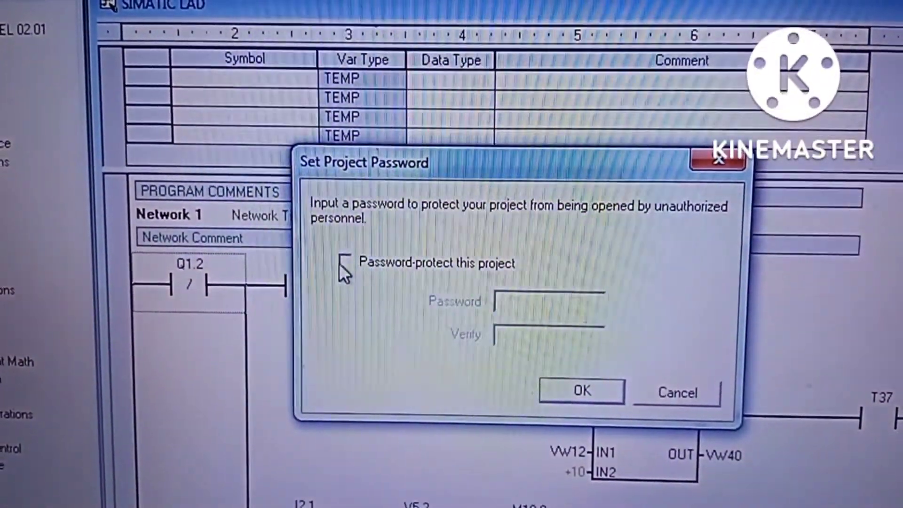
click(348, 263)
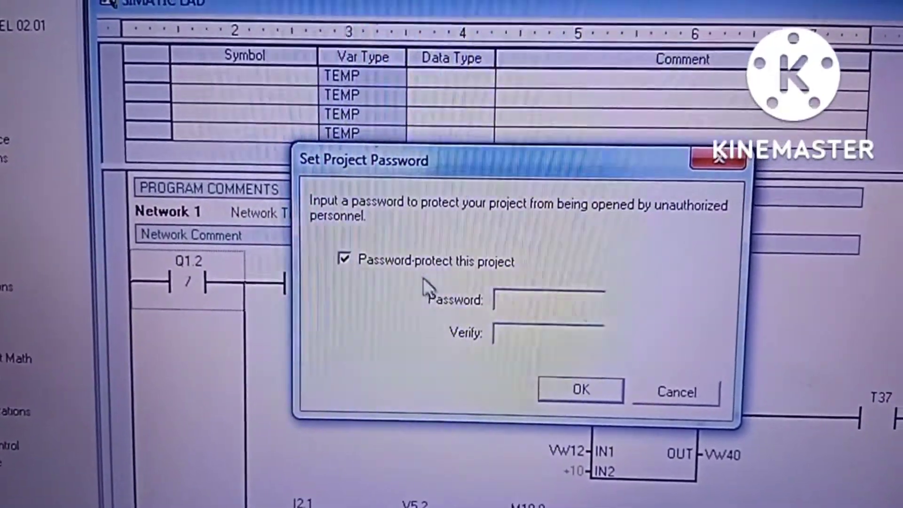